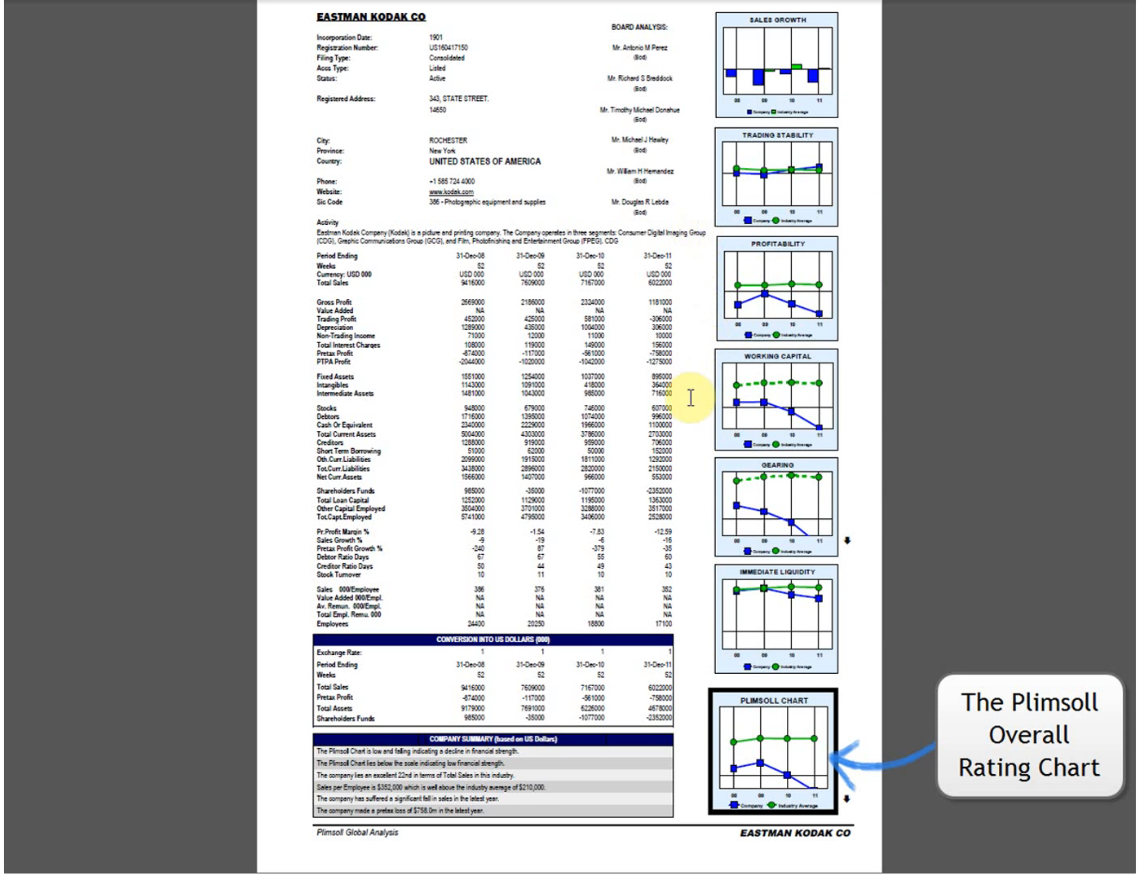
pyautogui.moveTo(697, 757)
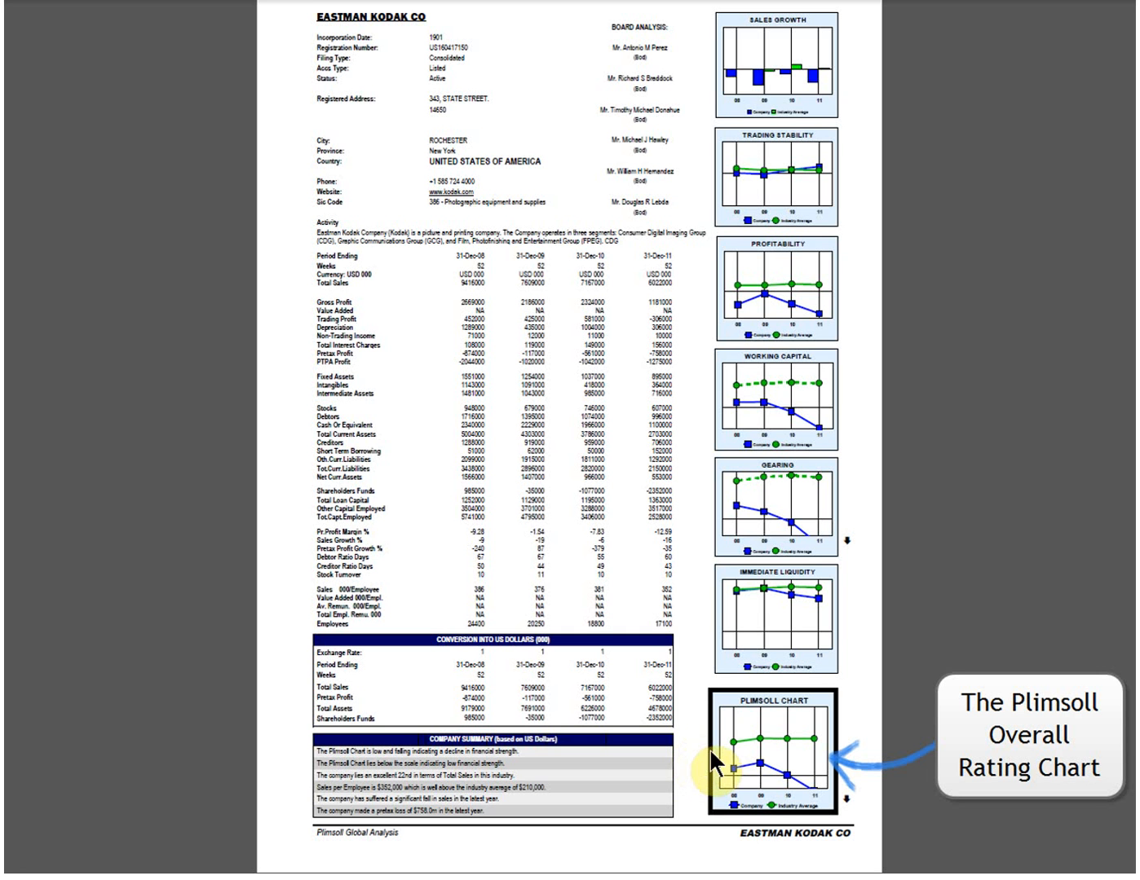
pyautogui.moveTo(787, 756)
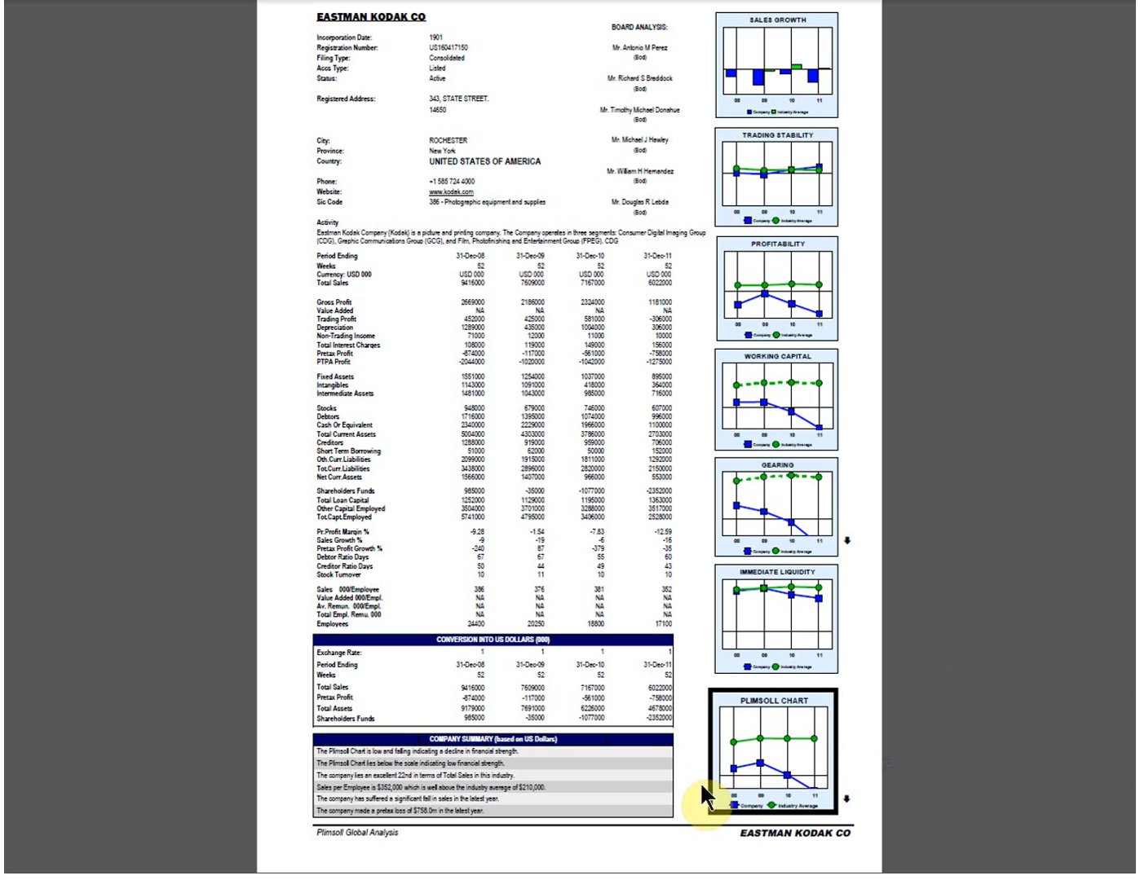
pyautogui.moveTo(707, 507)
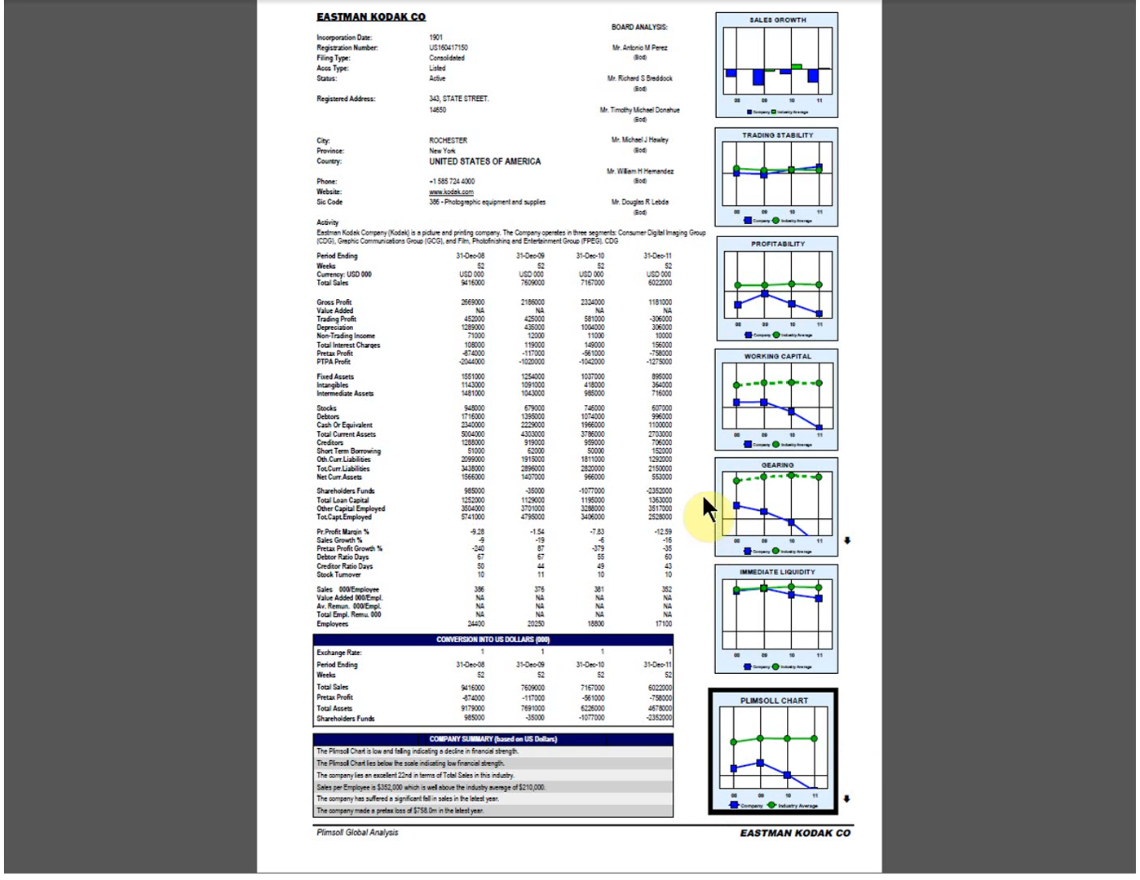
pyautogui.moveTo(702, 154)
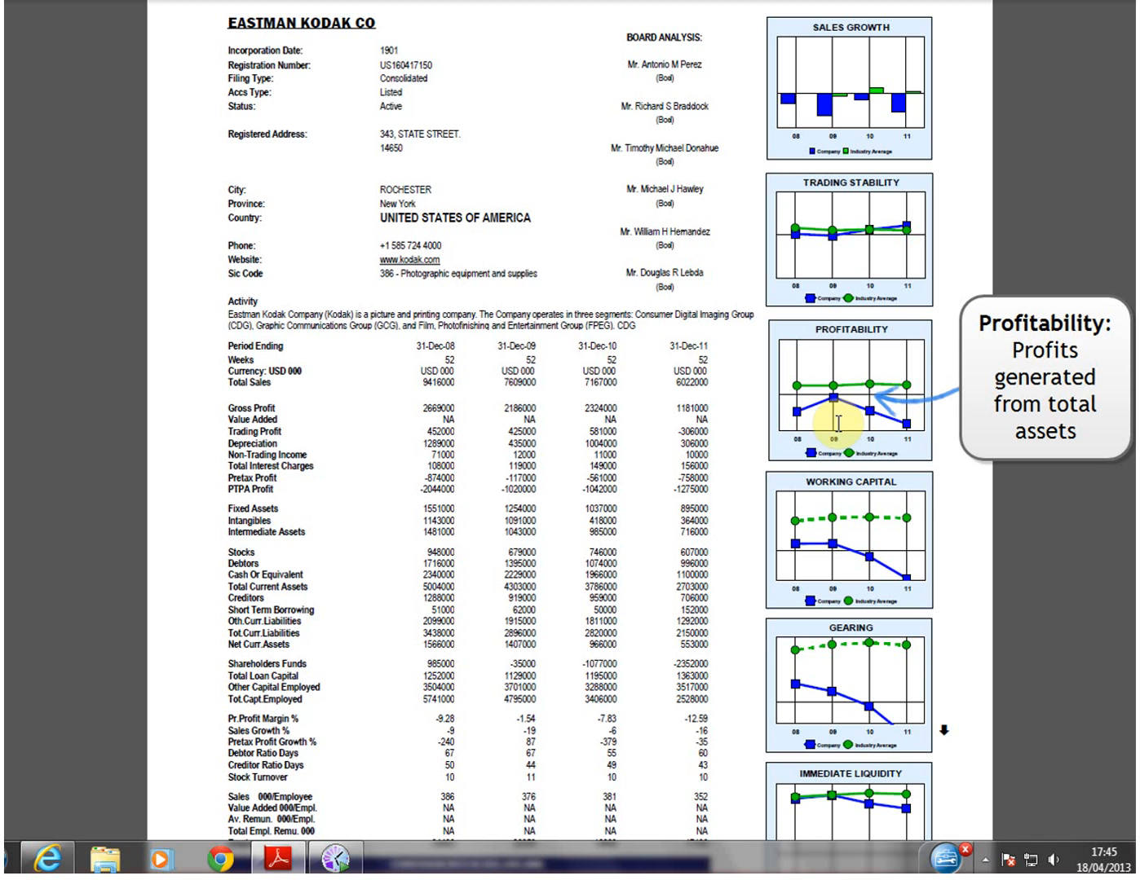
pyautogui.moveTo(832, 575)
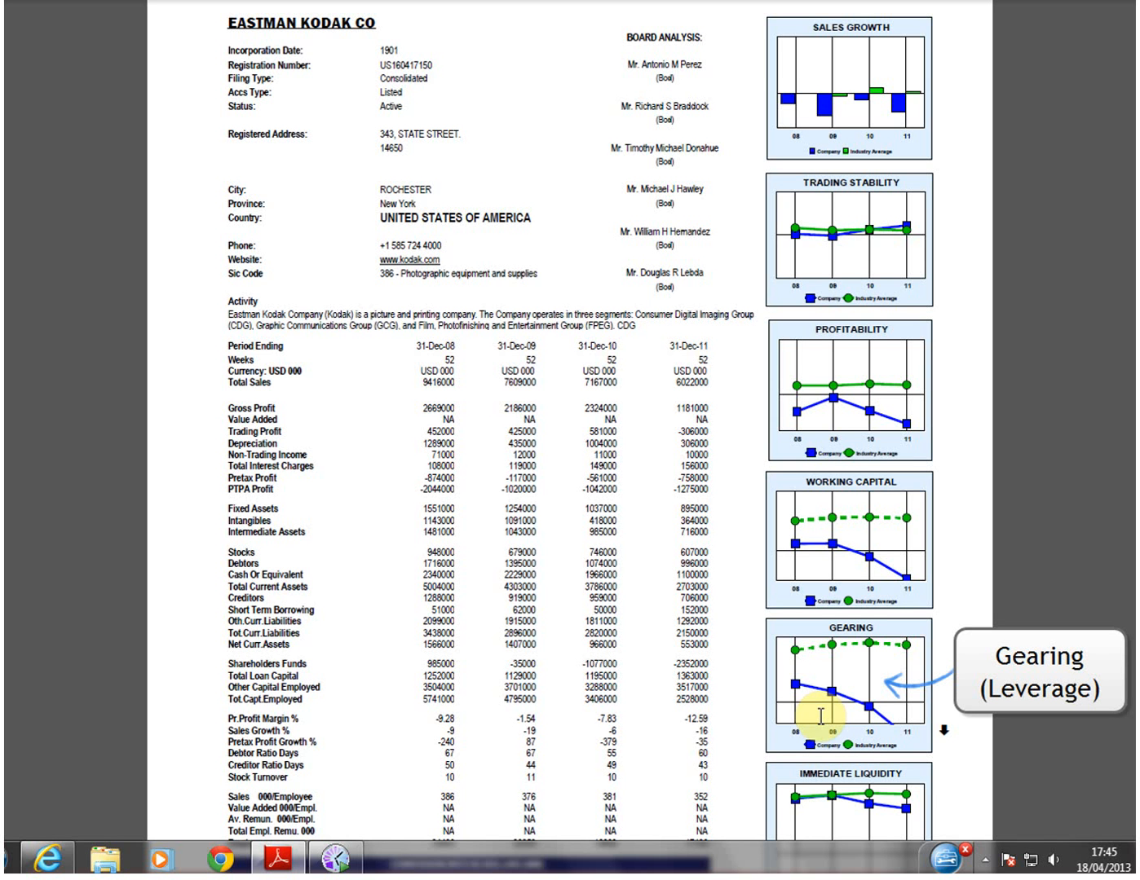
# - Scroll the Kodak report down past the Immediate Liquidity chart to the Plimsoll chart and company summary
pyautogui.scroll(-3)
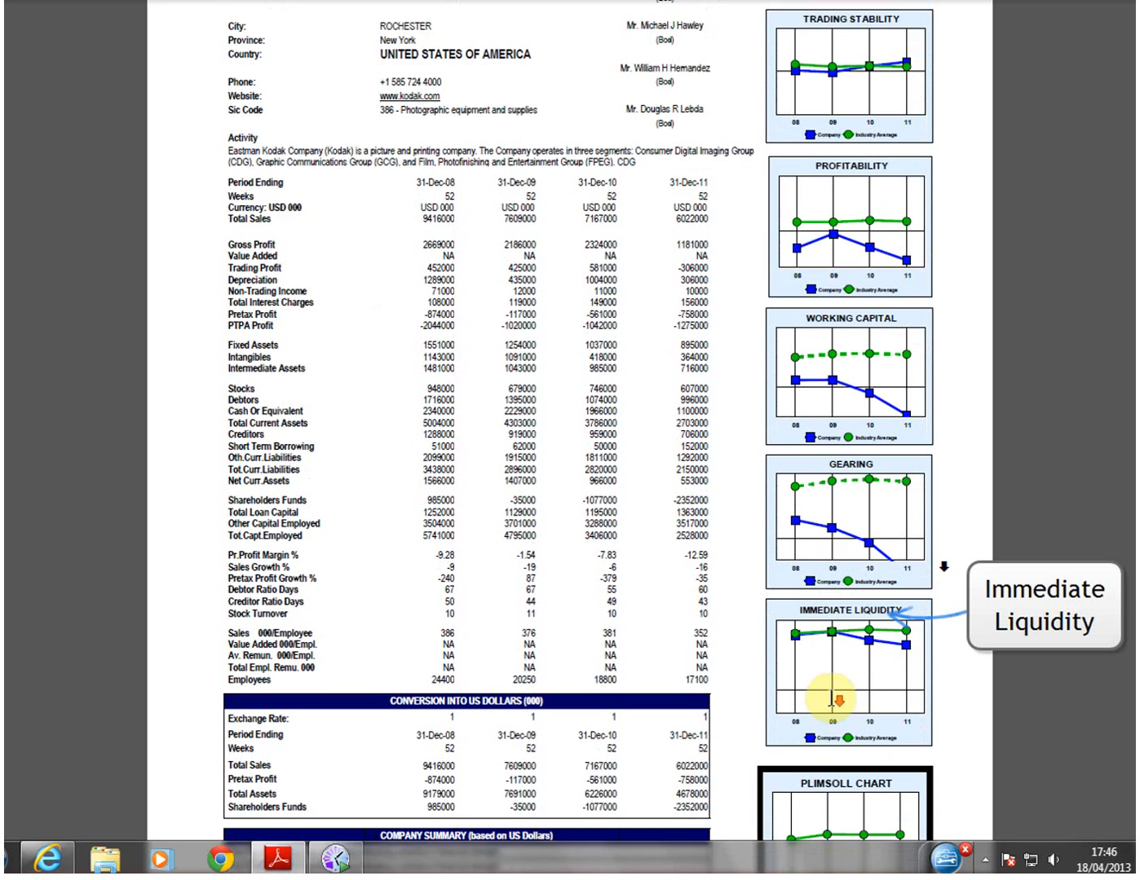
pyautogui.scroll(-3)
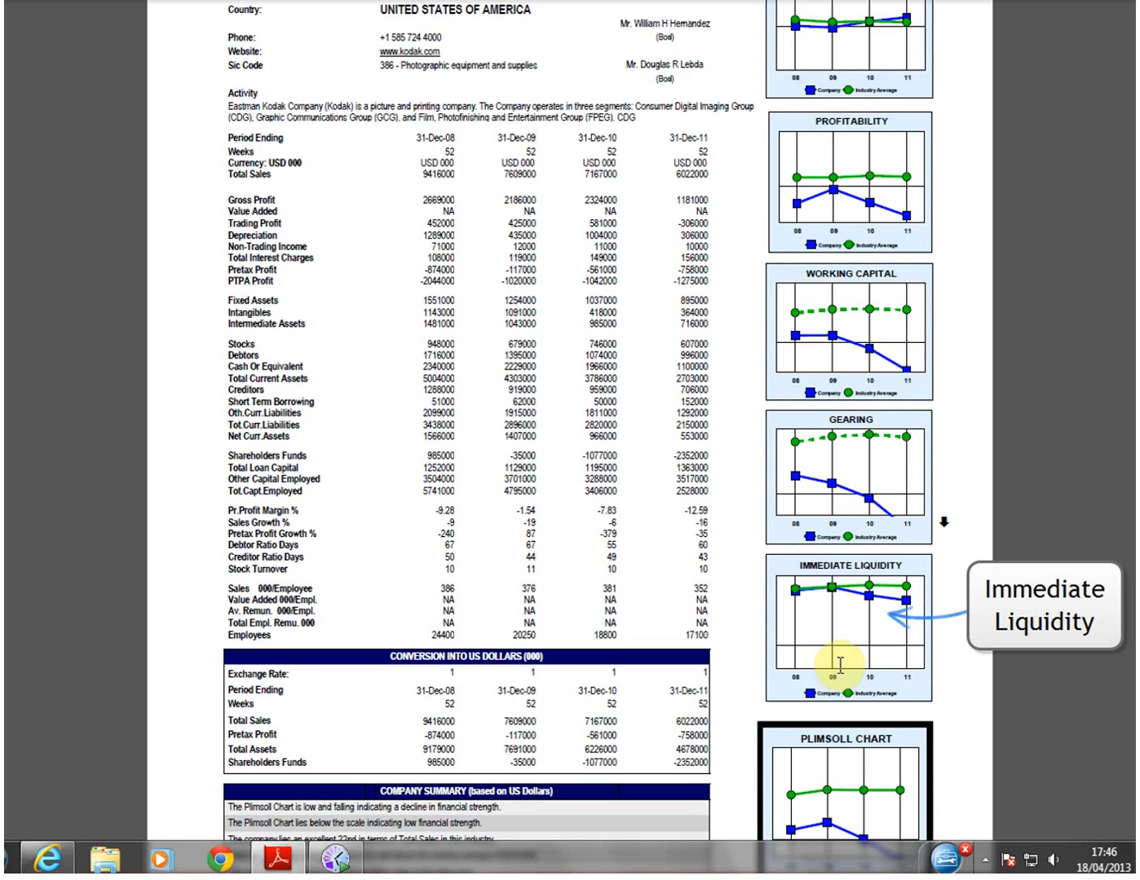
pyautogui.scroll(-3)
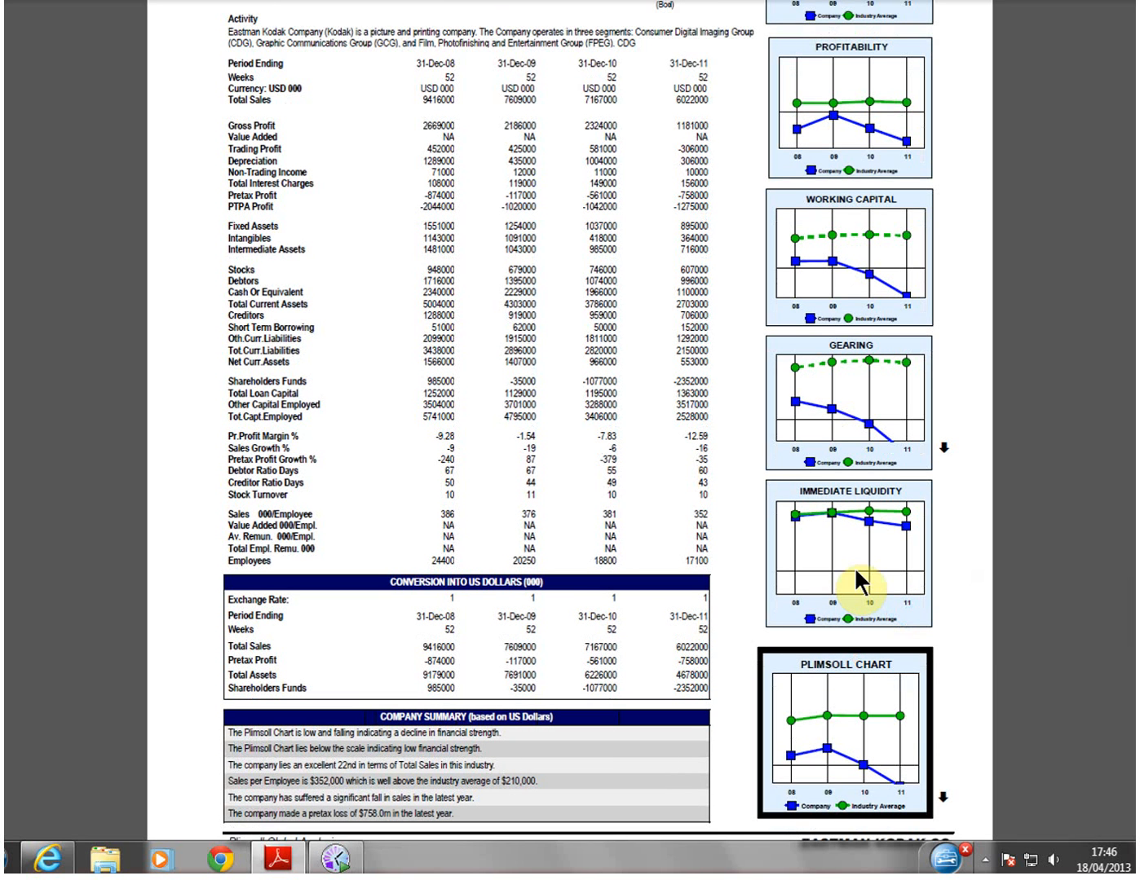
pyautogui.moveTo(766, 729)
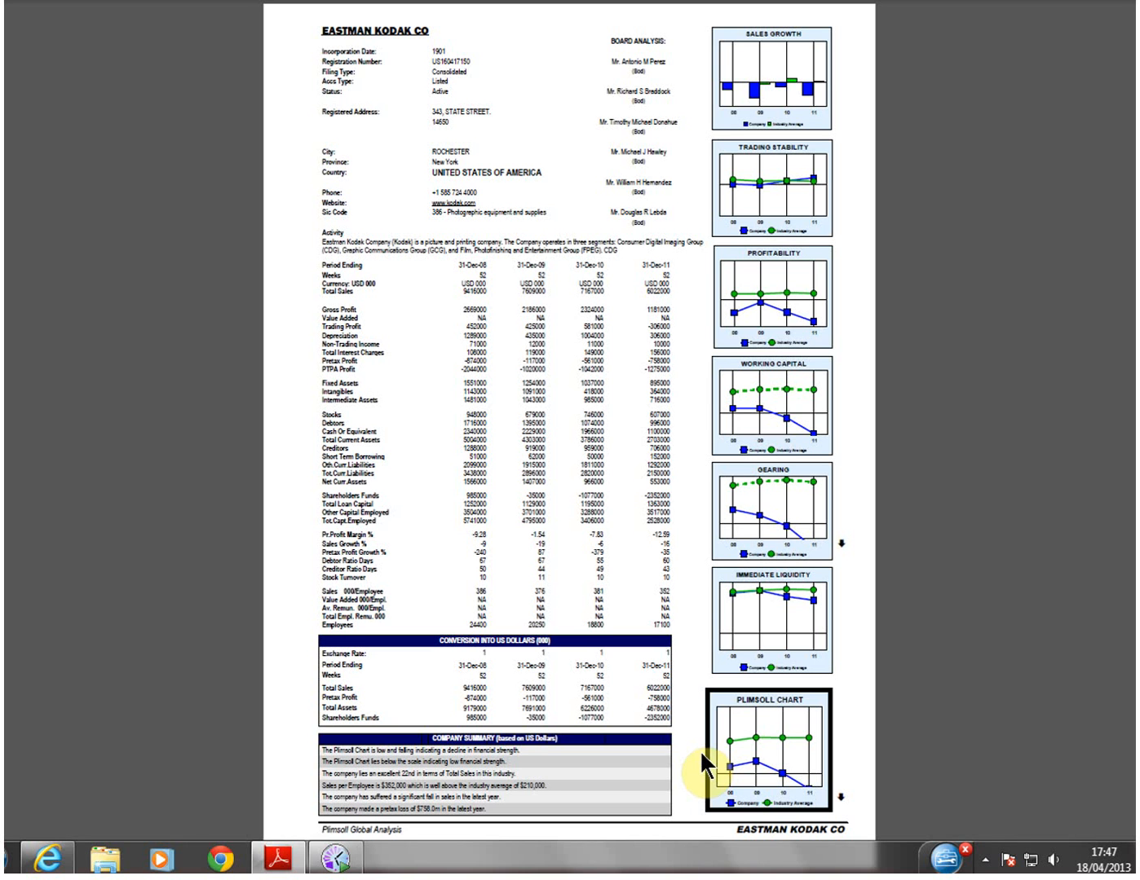
pyautogui.moveTo(687, 393)
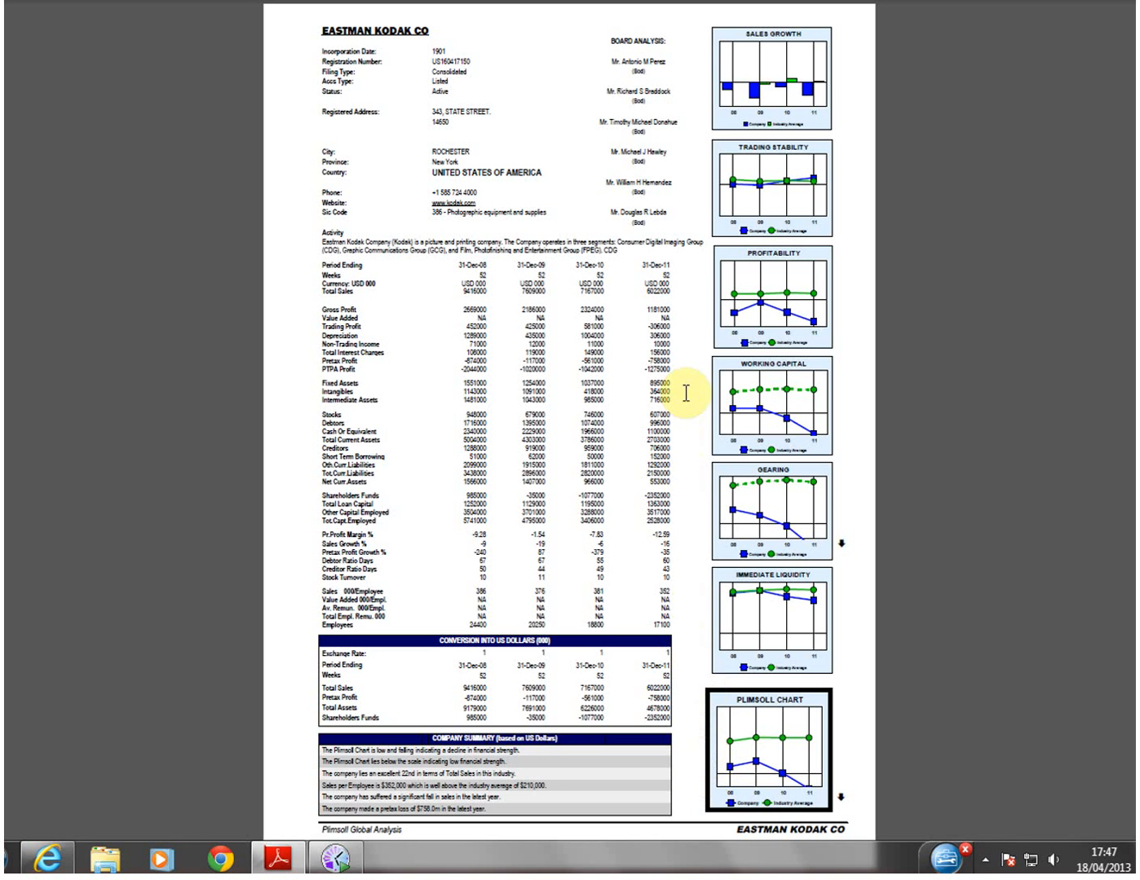
pyautogui.moveTo(677, 683)
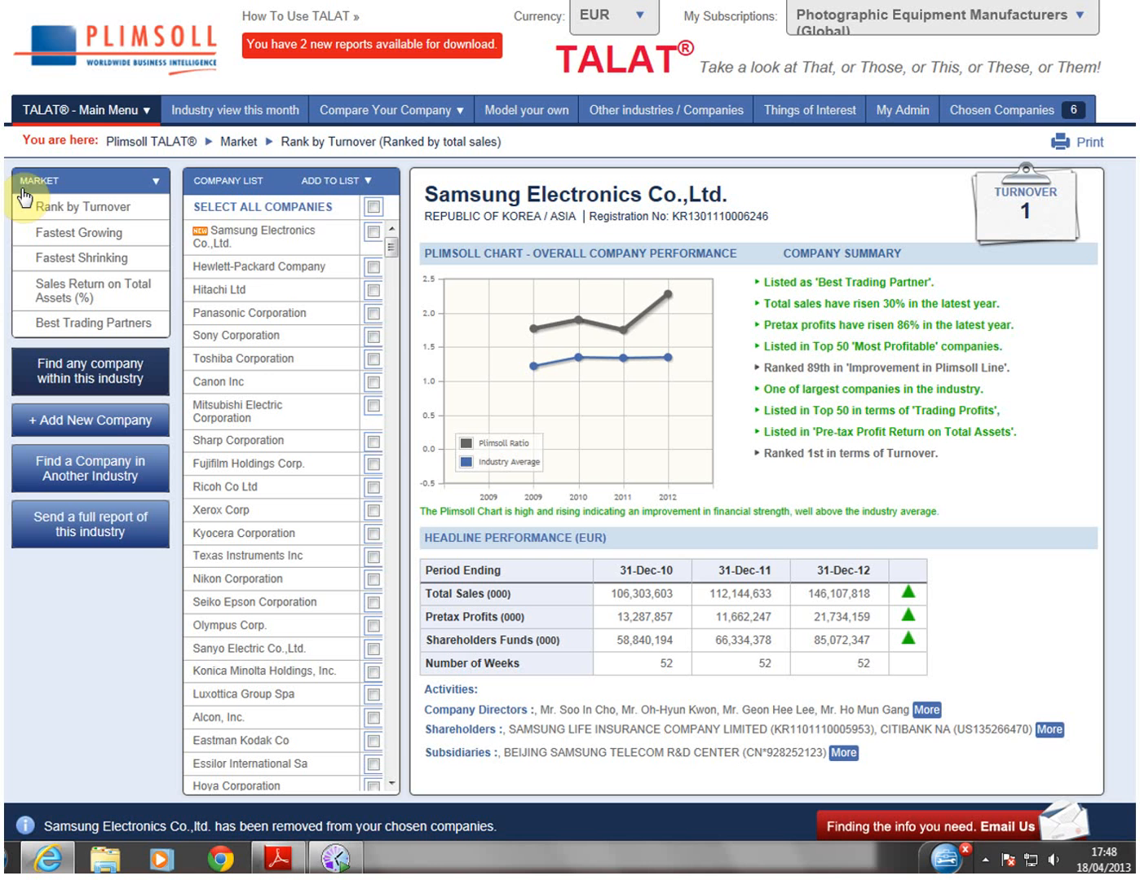
pyautogui.moveTo(249, 277)
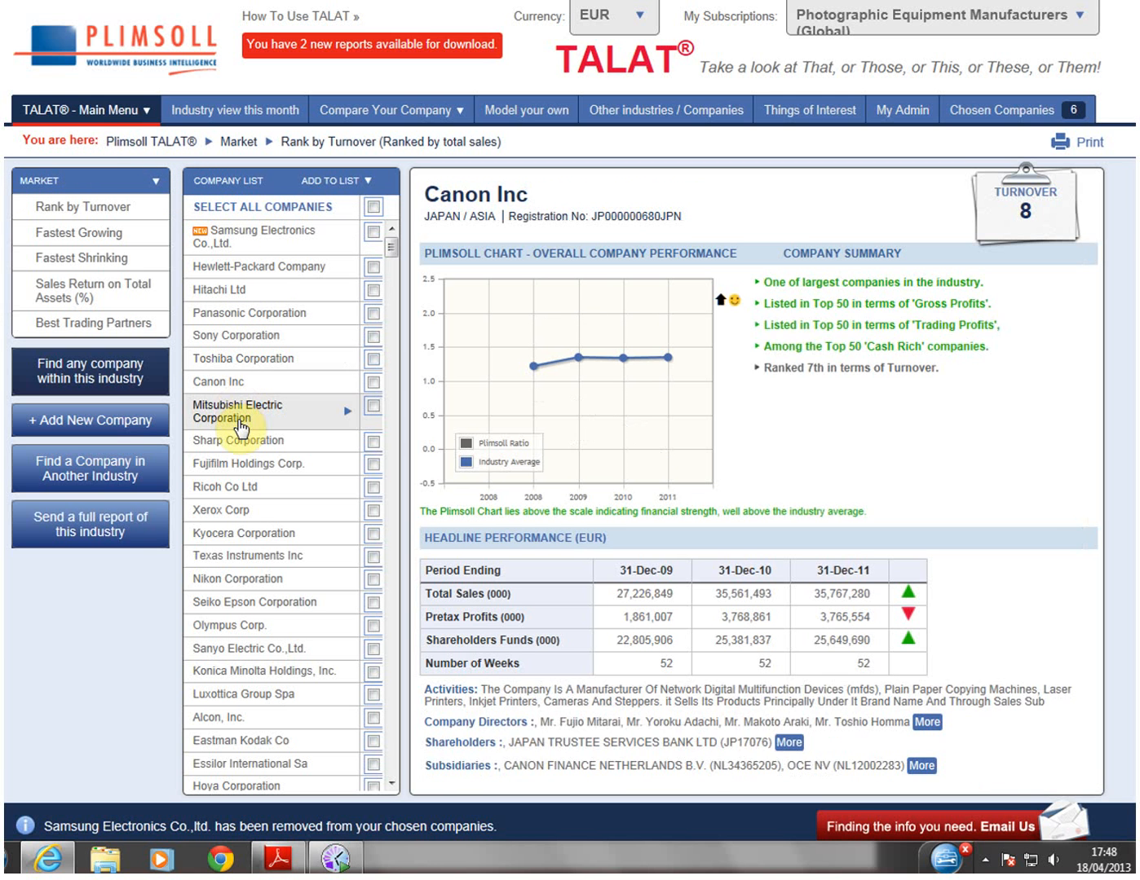
# - Select Fujifilm Holdings Corp. in the turnover-ranked Company List to show its profile
pyautogui.click(253, 464)
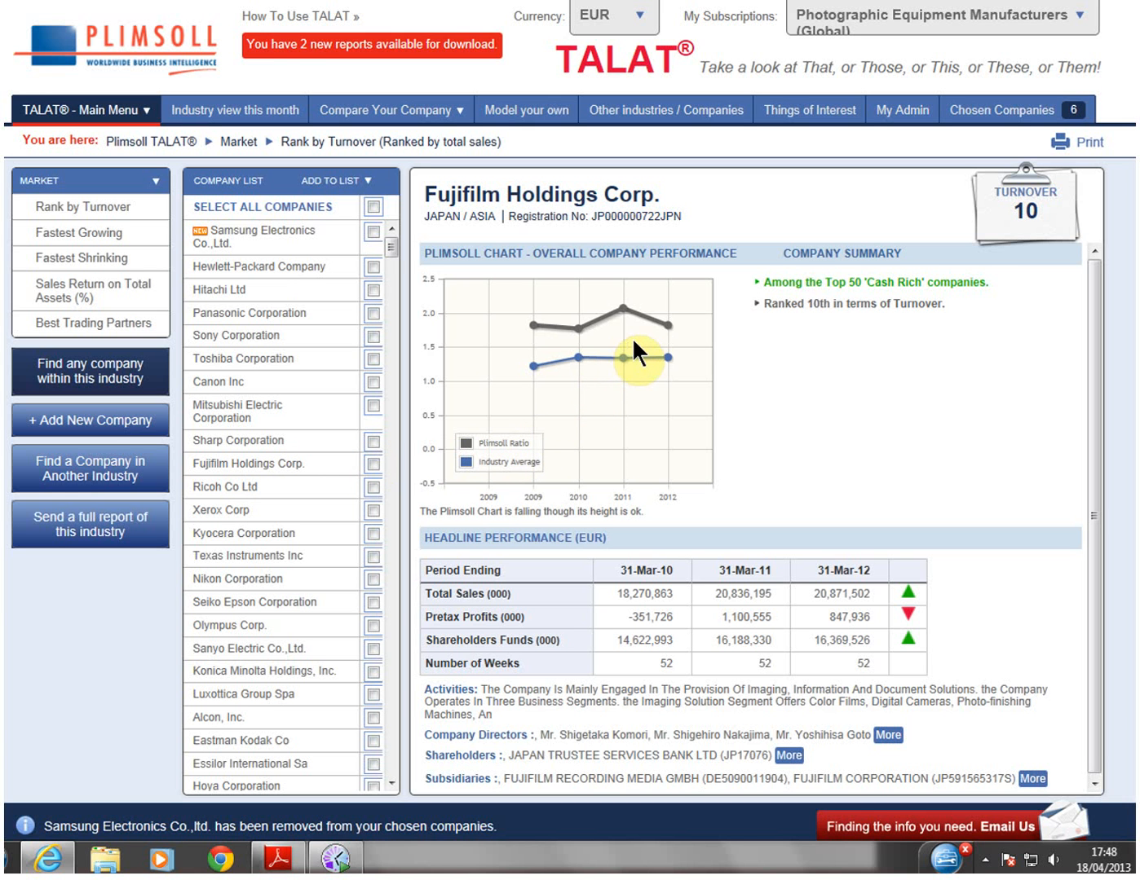
pyautogui.moveTo(656, 356)
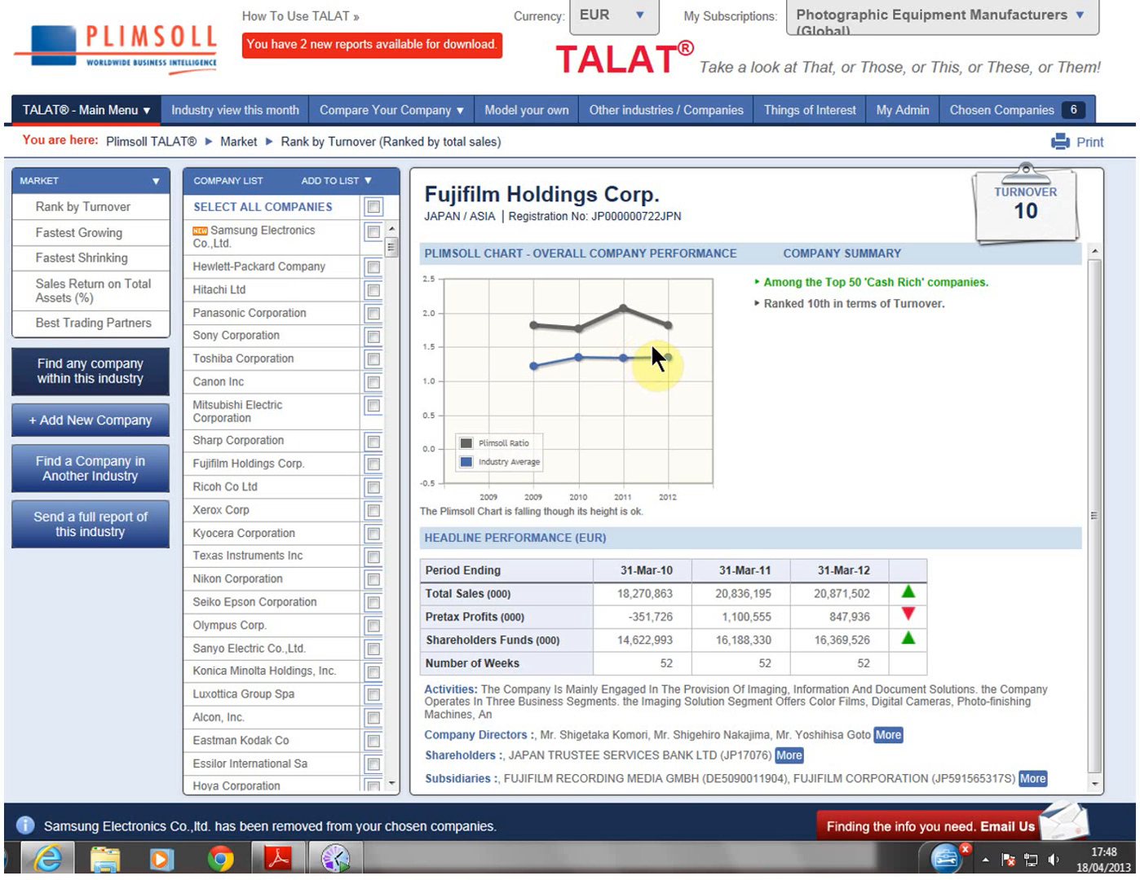